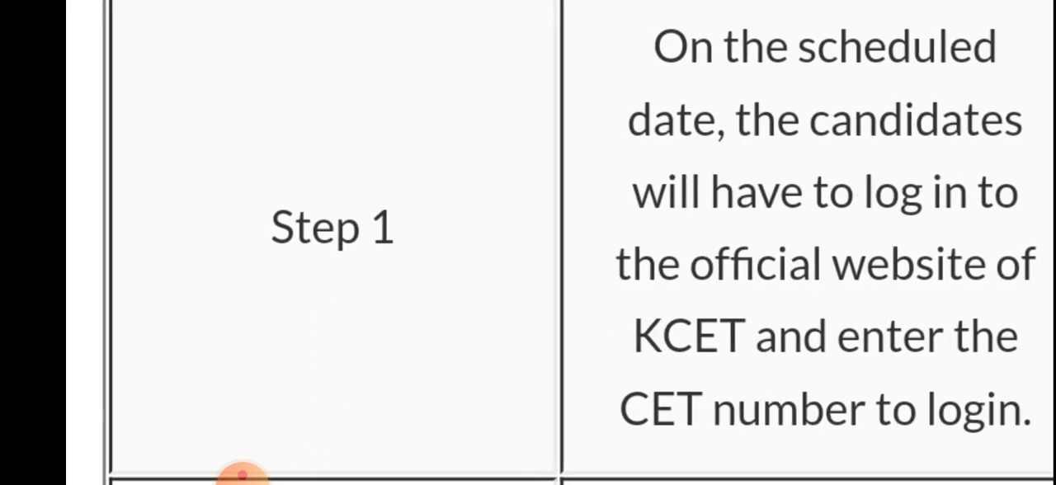
{"action": "scroll", "scroll_direction": "down", "scroll_amount": 3}
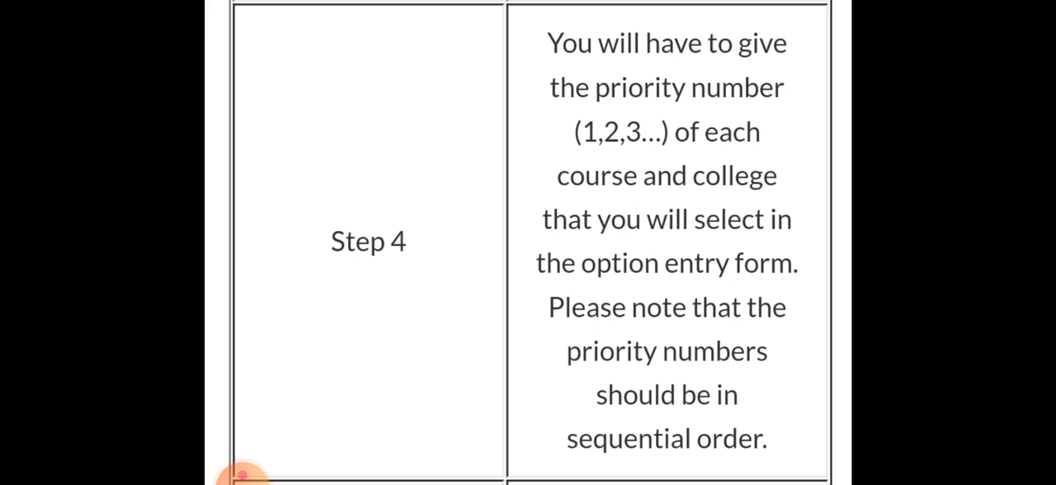
{"action": "scroll", "scroll_direction": "down", "scroll_amount": 3}
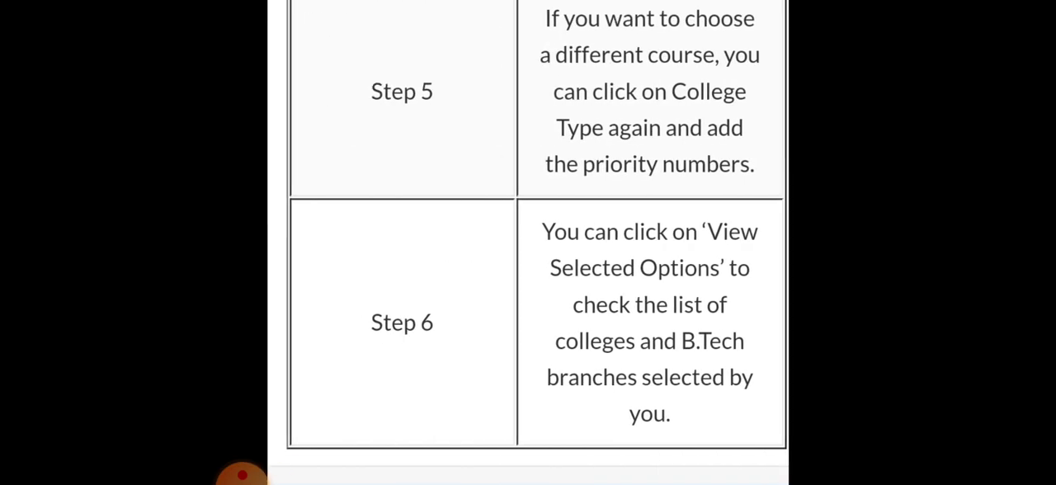